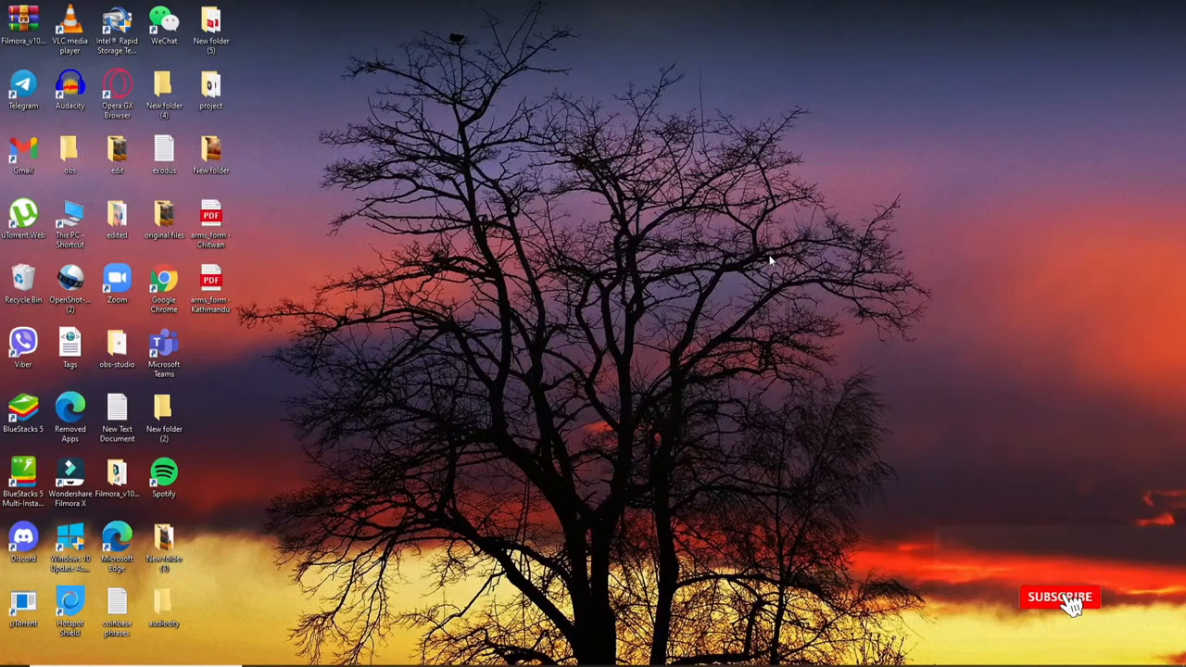
From the Sign In box, go to the Set Up Online Account Access page
{"action": "left_click", "coordinate": [1064, 597]}
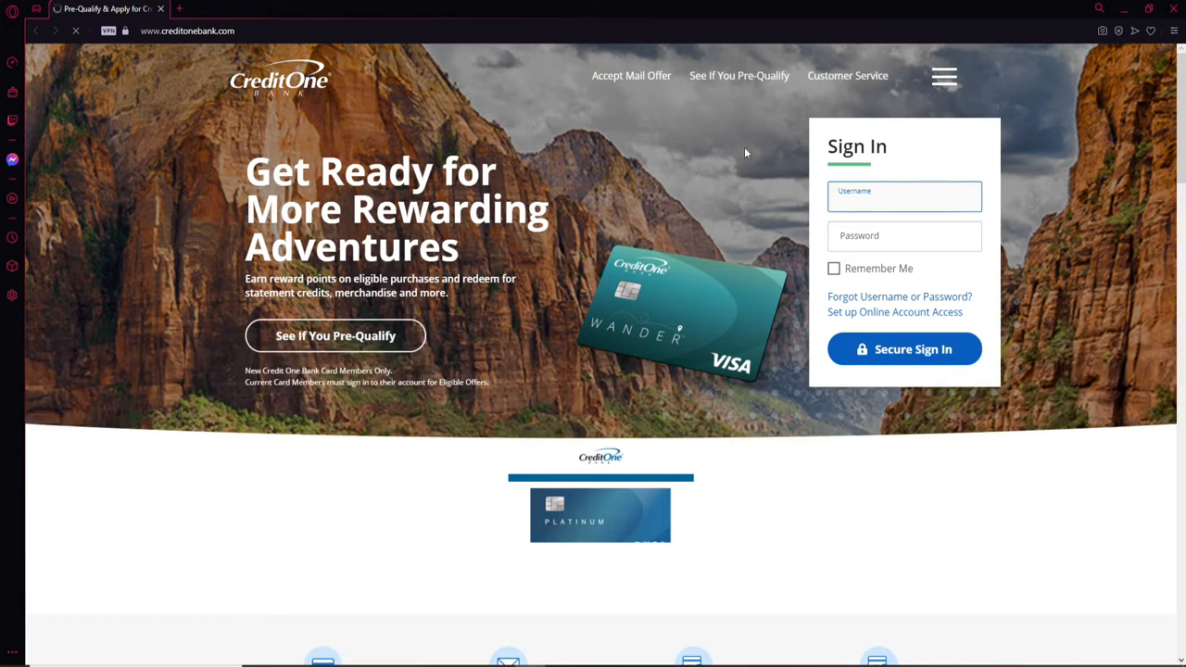
{"action": "left_click", "coordinate": [905, 197]}
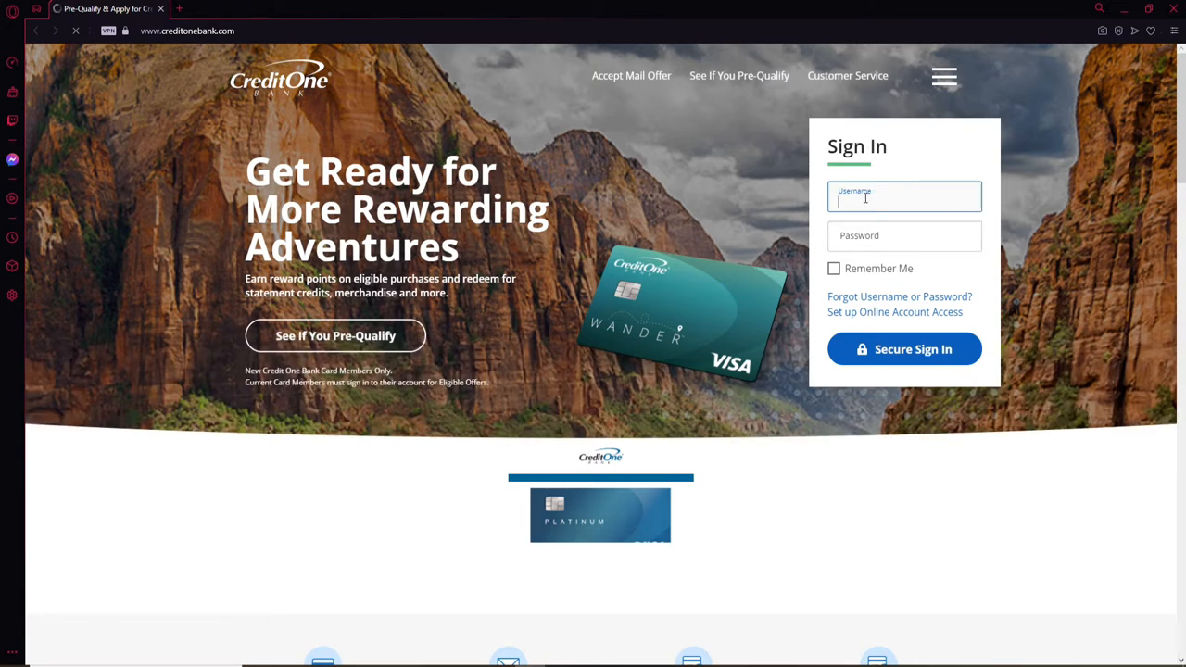
{"action": "mouse_move", "coordinate": [886, 338]}
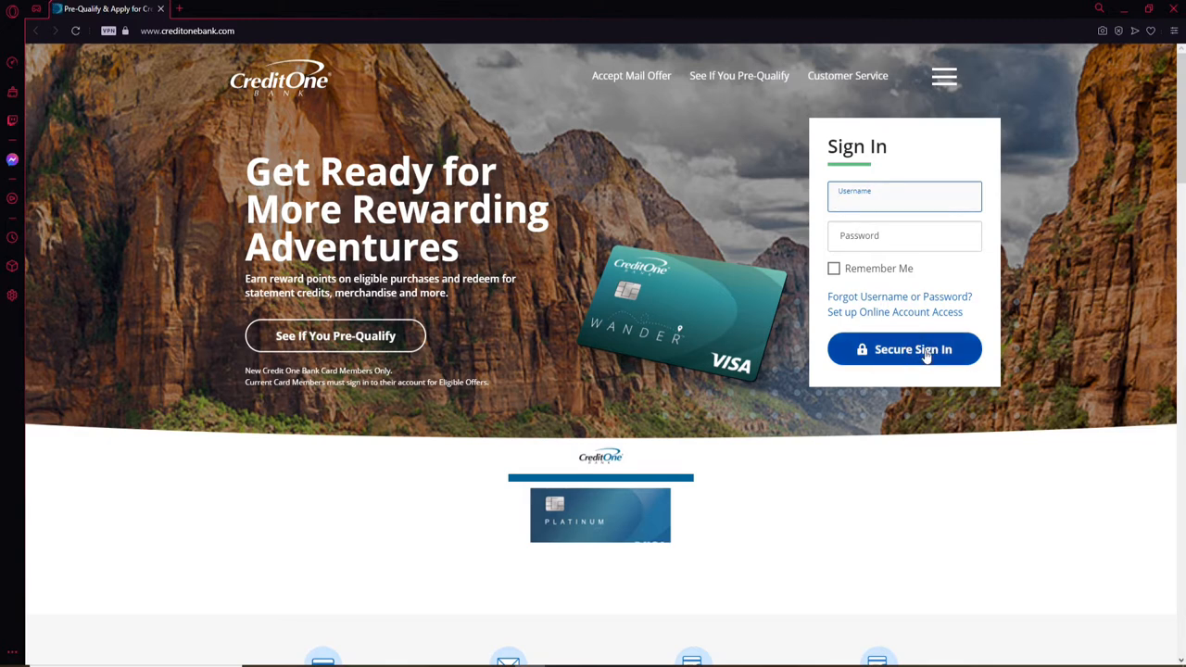
{"action": "left_click", "coordinate": [904, 197]}
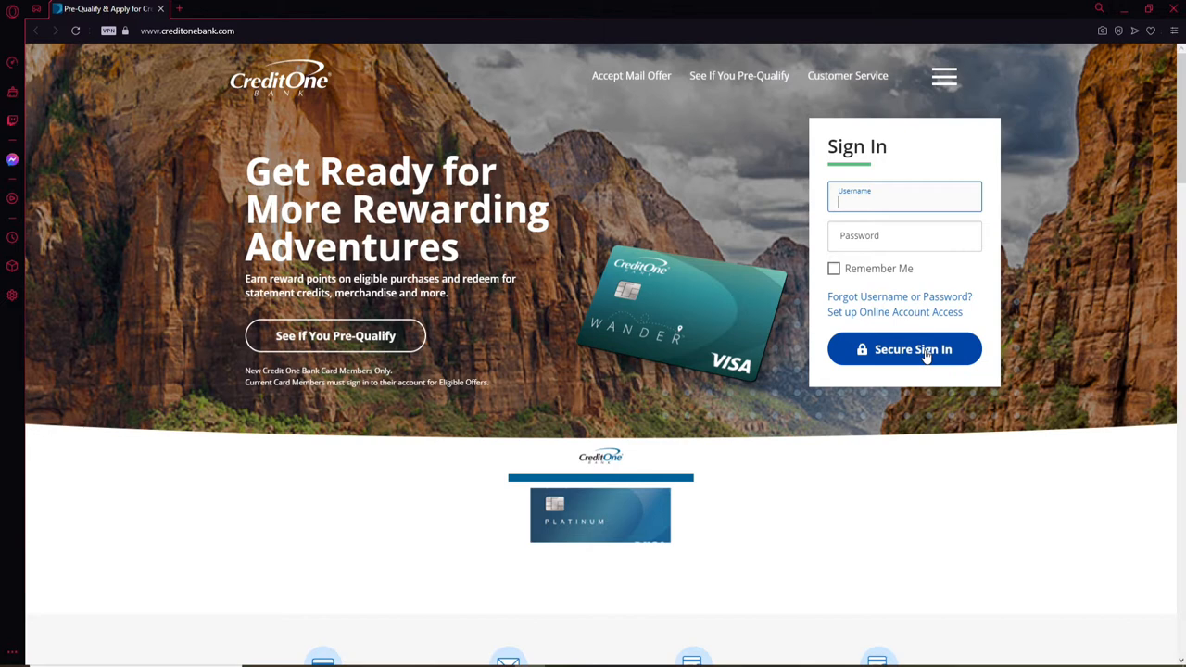
{"action": "mouse_move", "coordinate": [908, 319]}
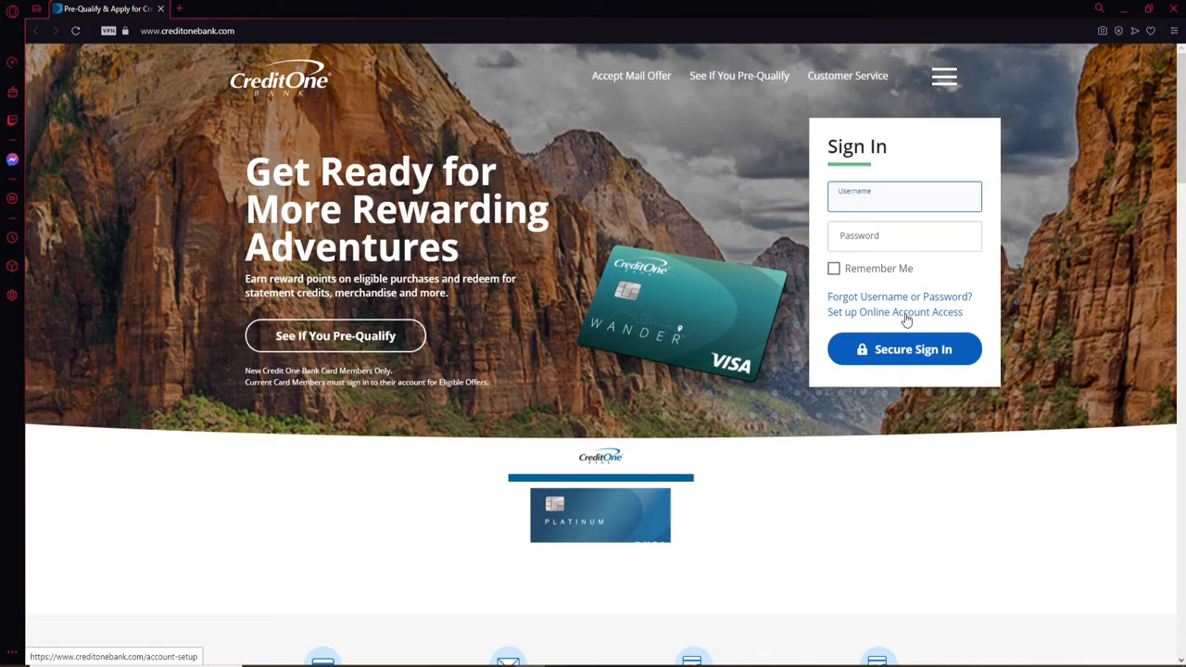
{"action": "left_click", "coordinate": [905, 197]}
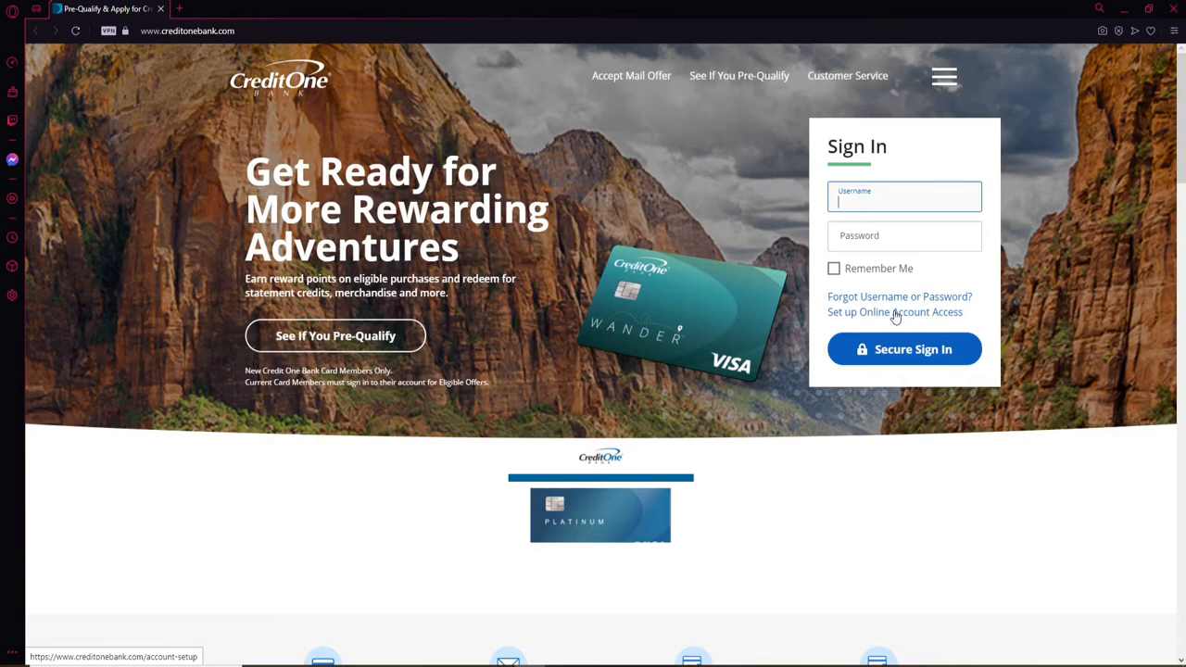
{"action": "left_click", "coordinate": [896, 312]}
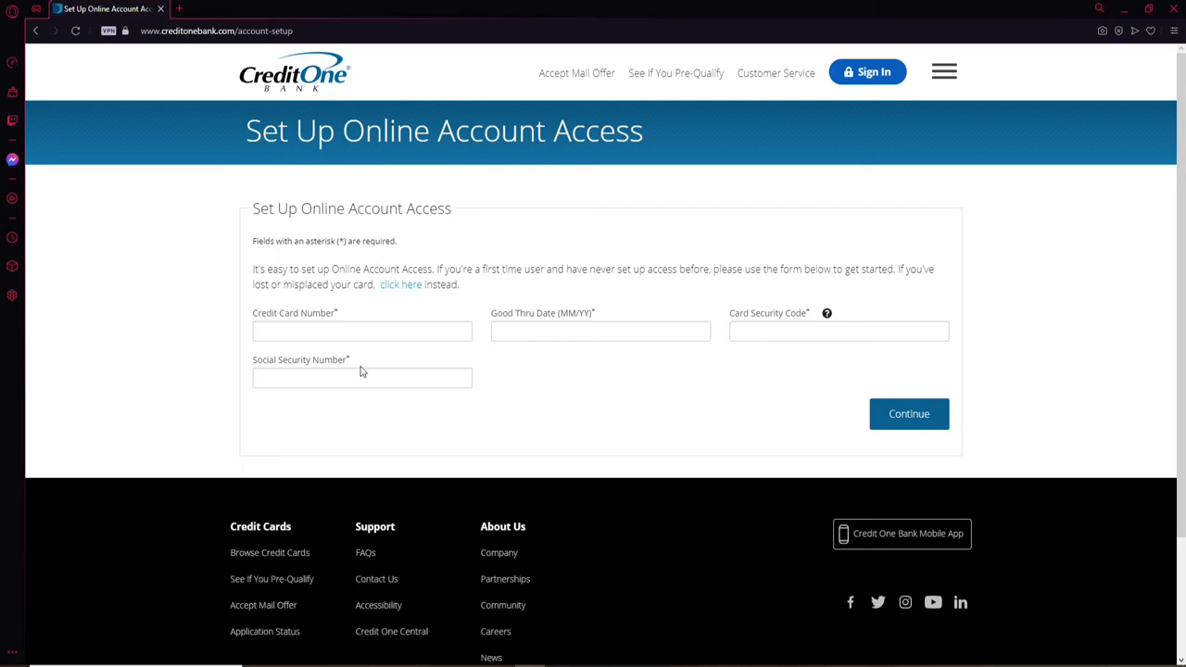
{"action": "left_click", "coordinate": [362, 330]}
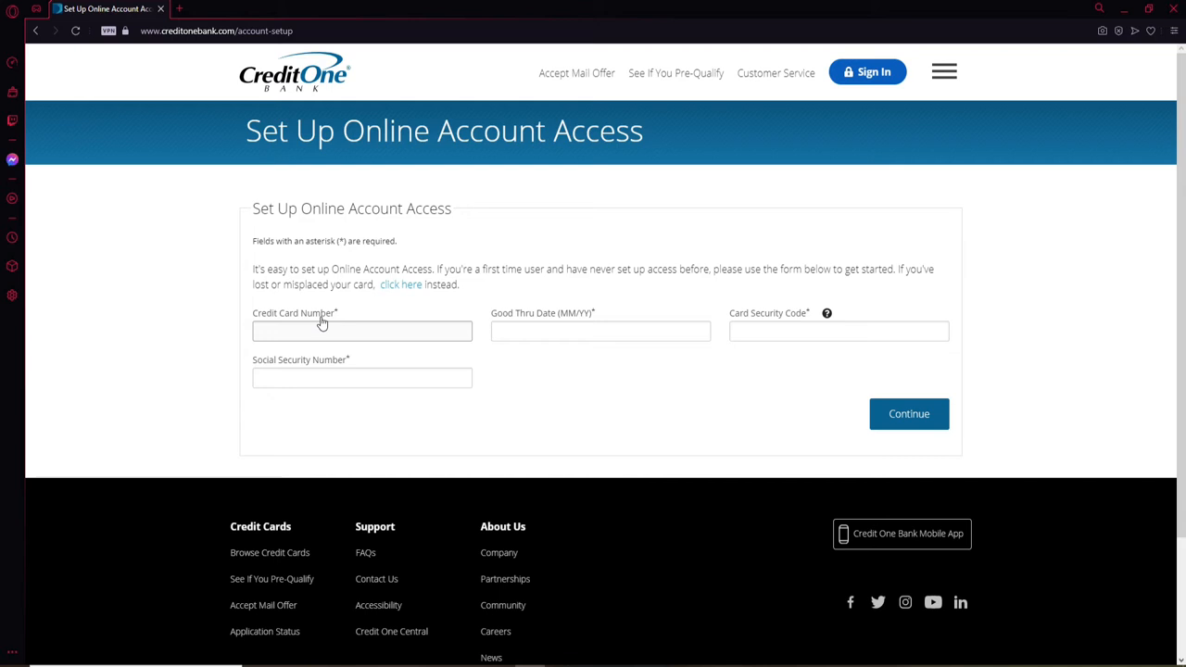
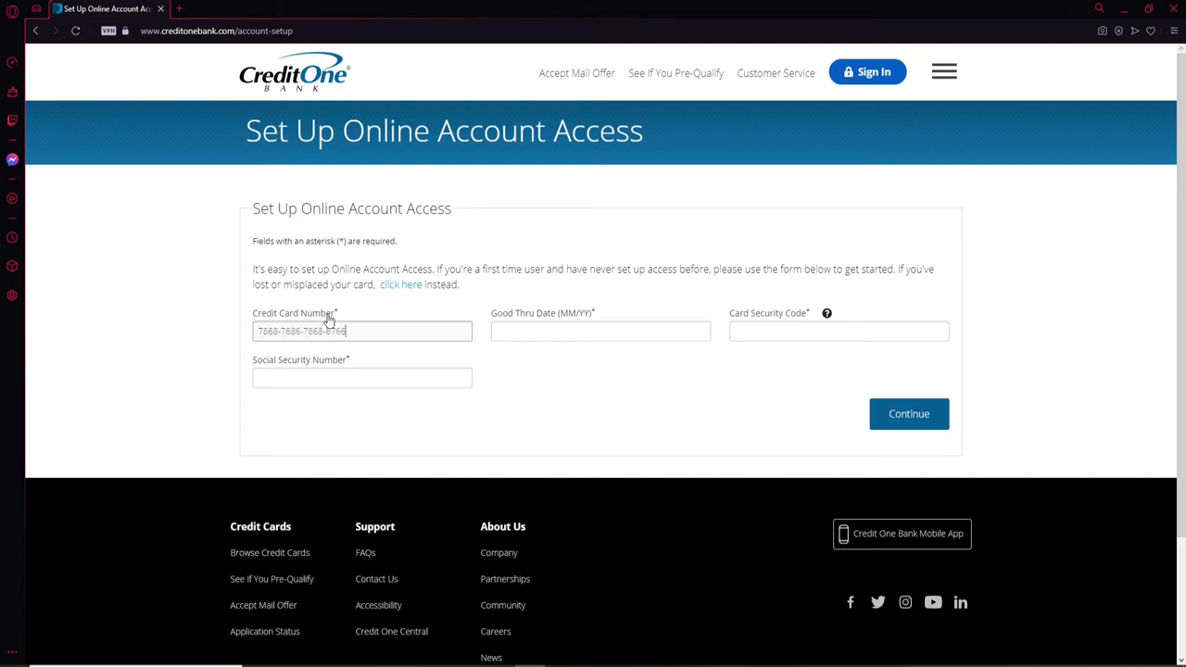
{"action": "left_click", "coordinate": [601, 330]}
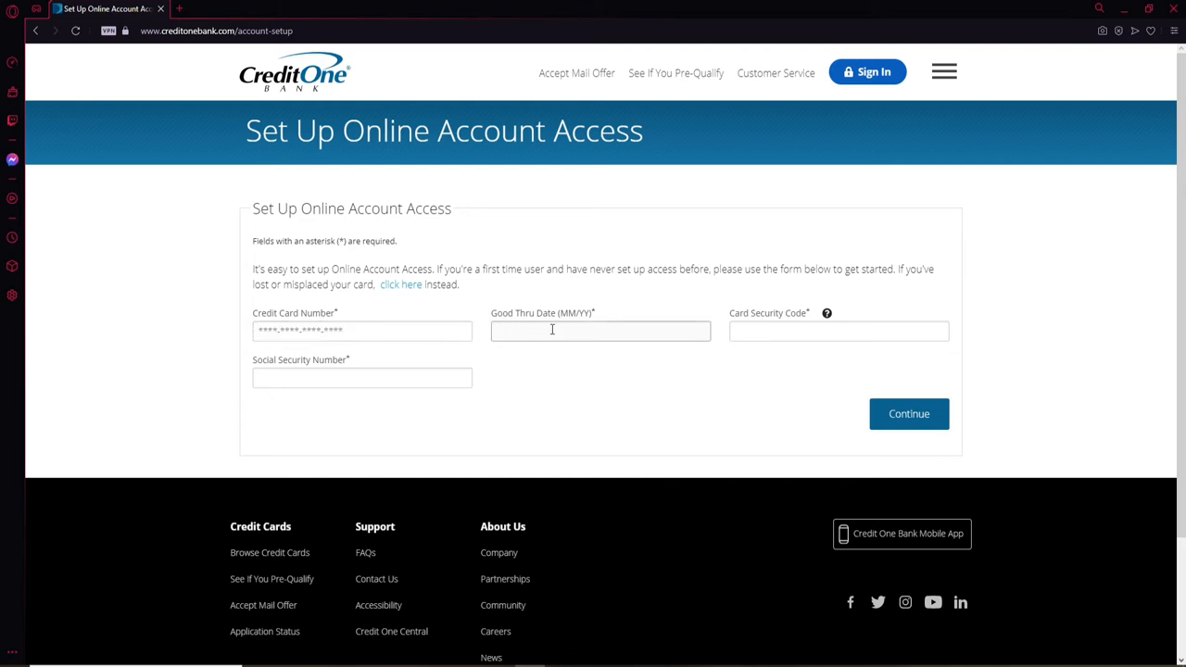
{"action": "type", "text": "05/27"}
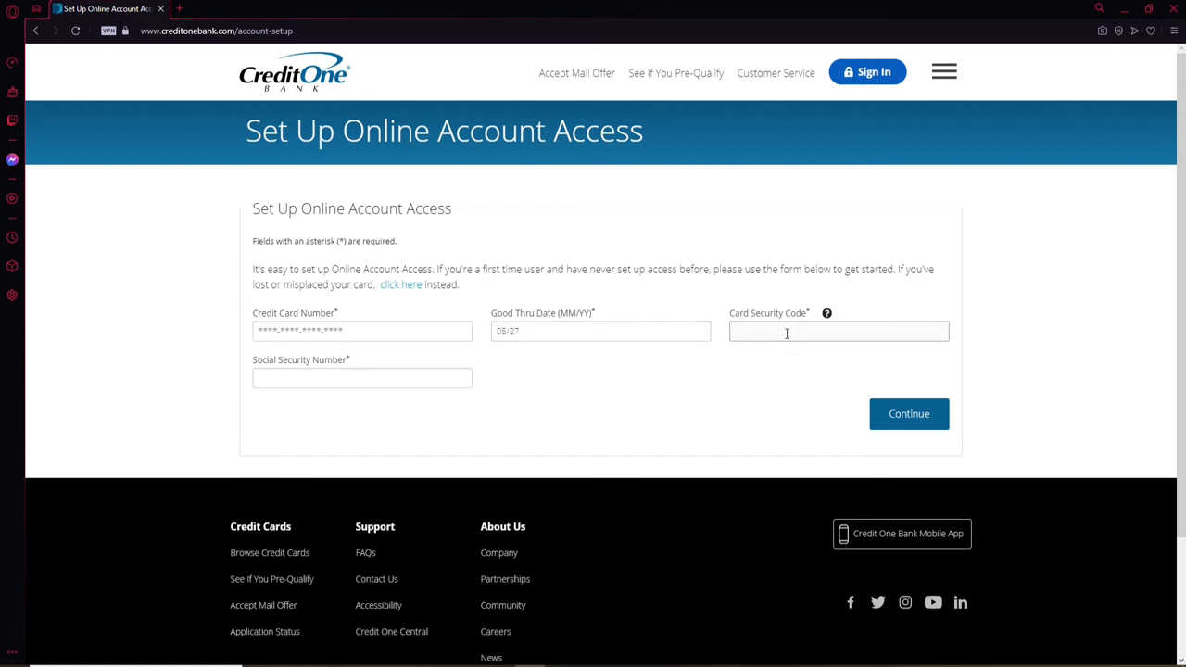
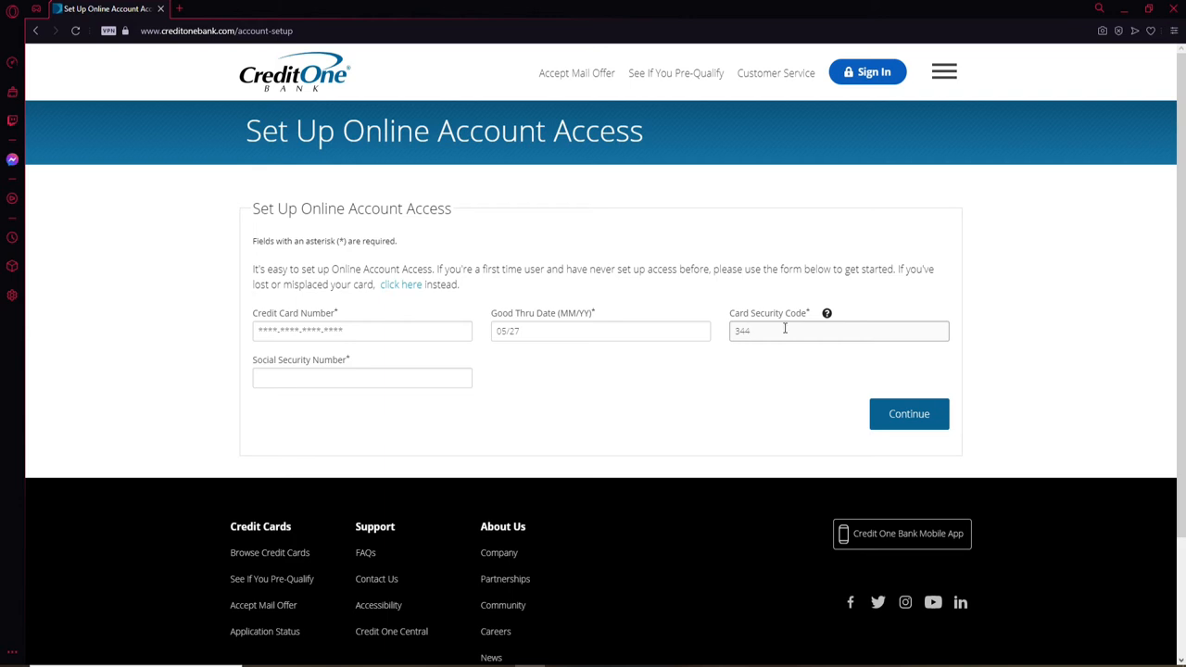
{"action": "left_click", "coordinate": [362, 378]}
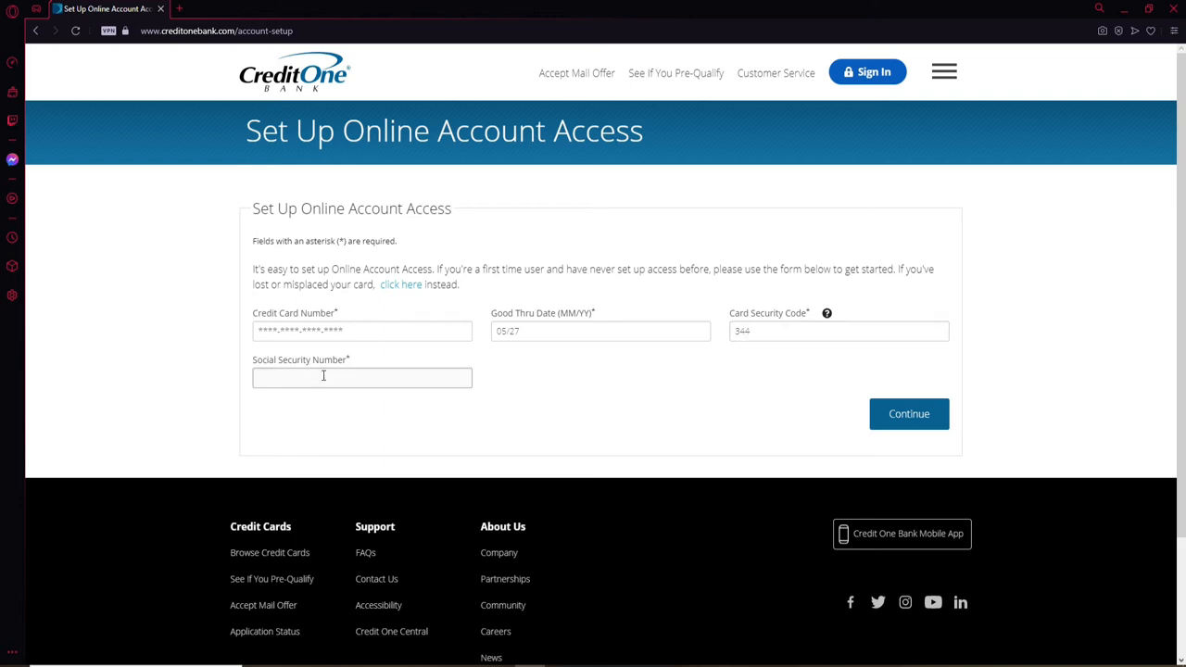
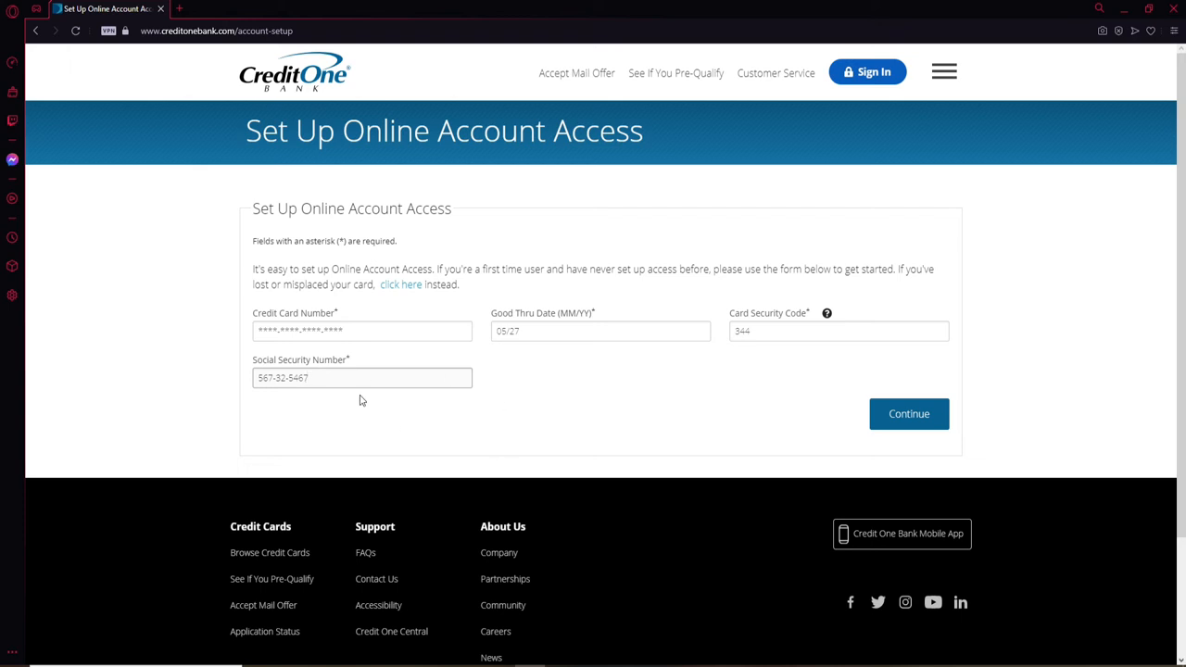